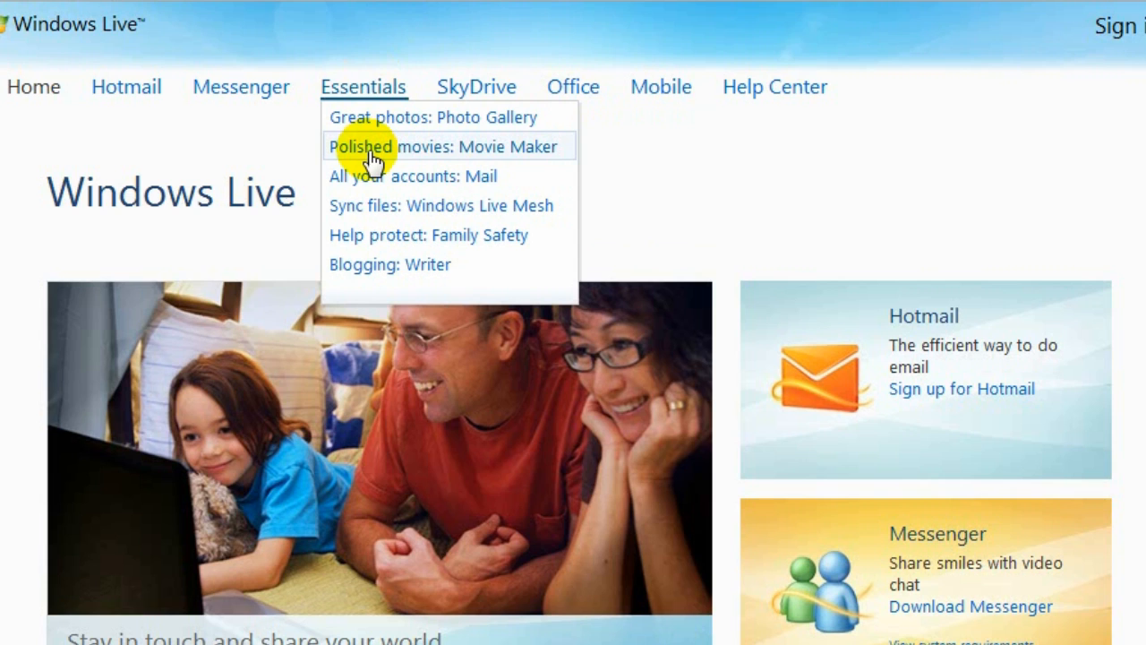
Go to the Movie Maker download page, list other languages, and pick the English download
click(432, 146)
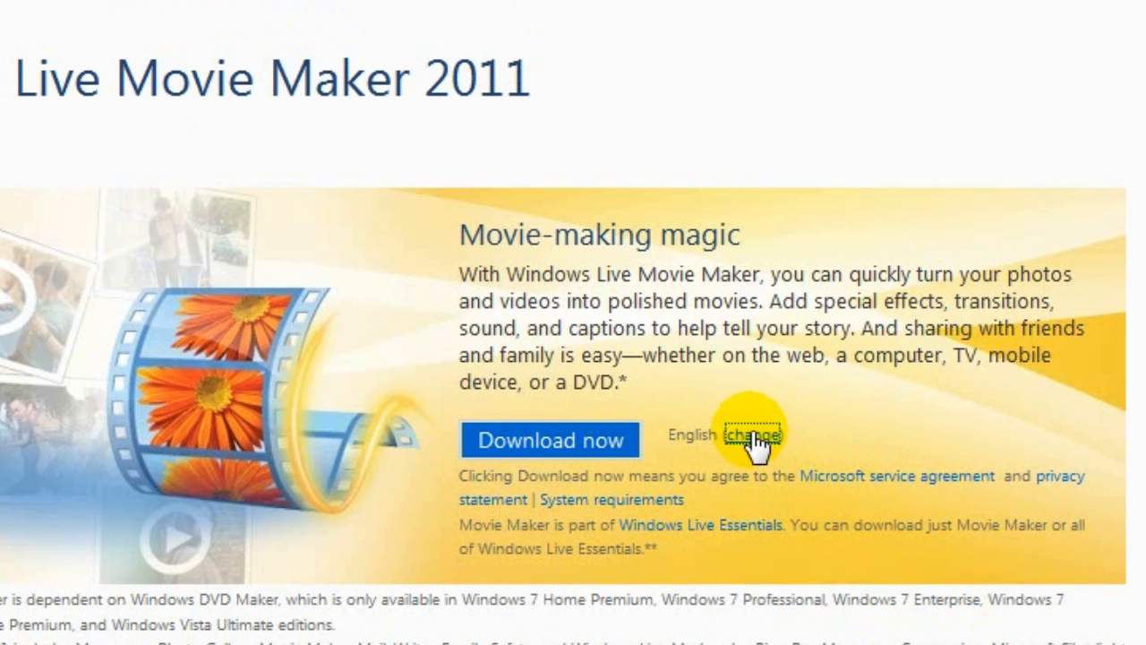
click(753, 434)
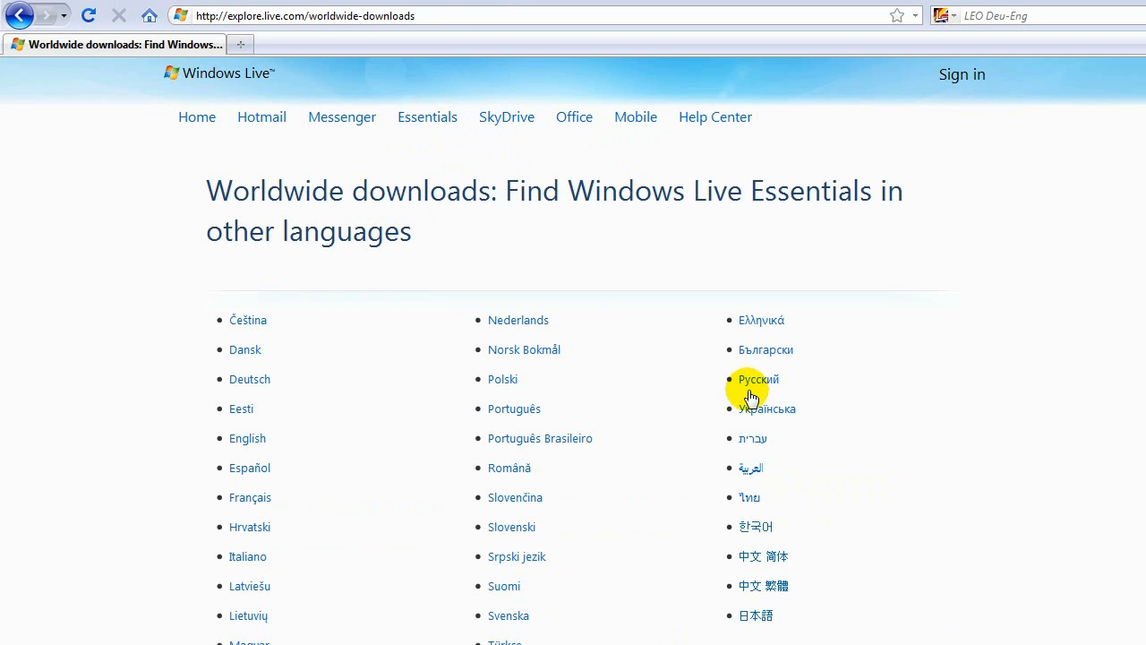
mouse_move(824, 370)
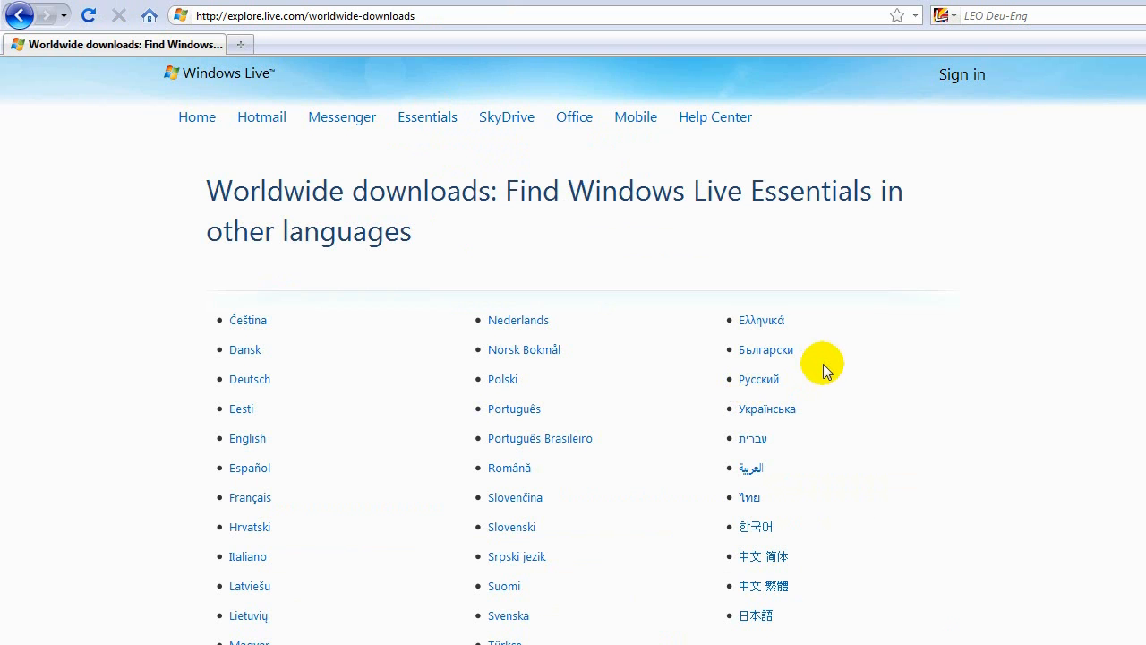
scroll(down, 3)
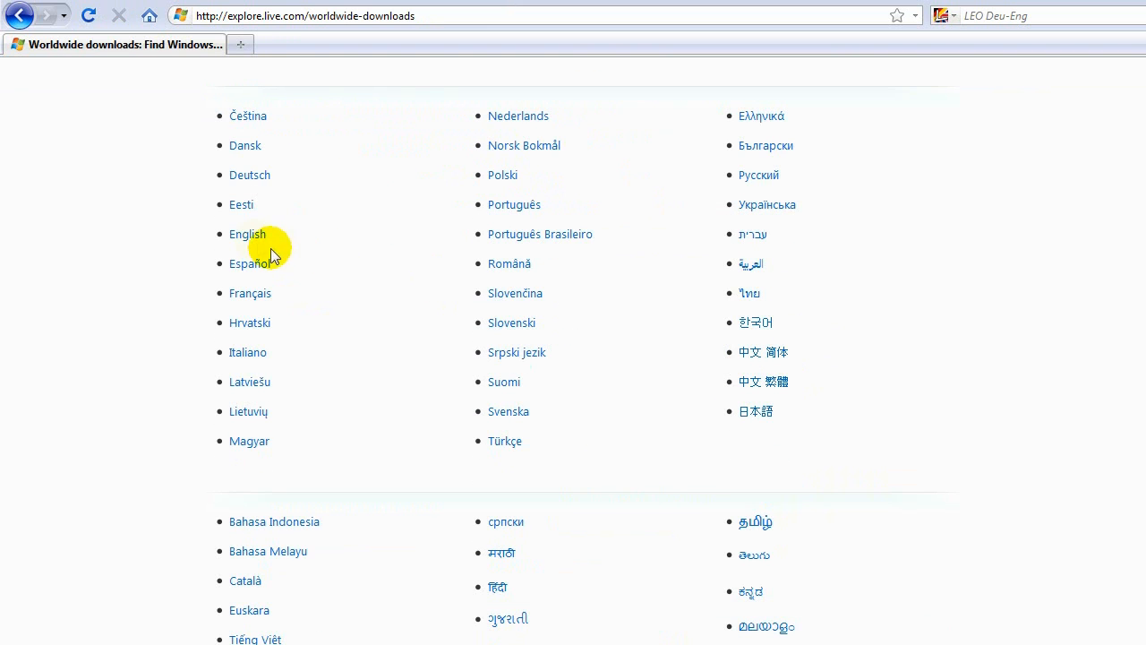
click(247, 234)
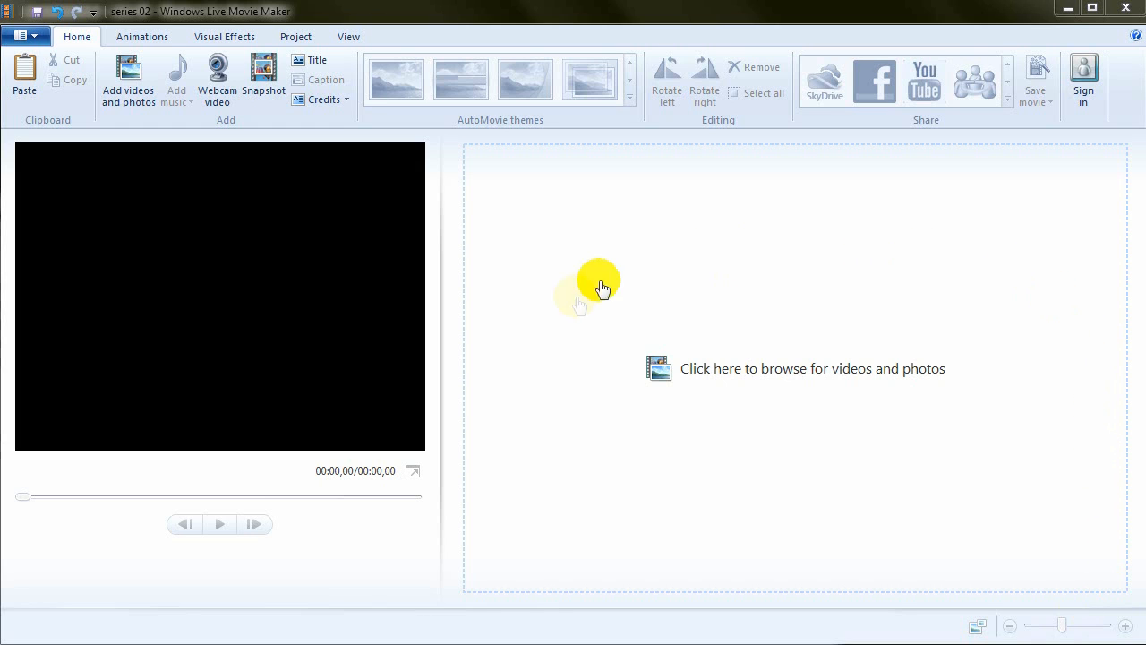
mouse_move(621, 357)
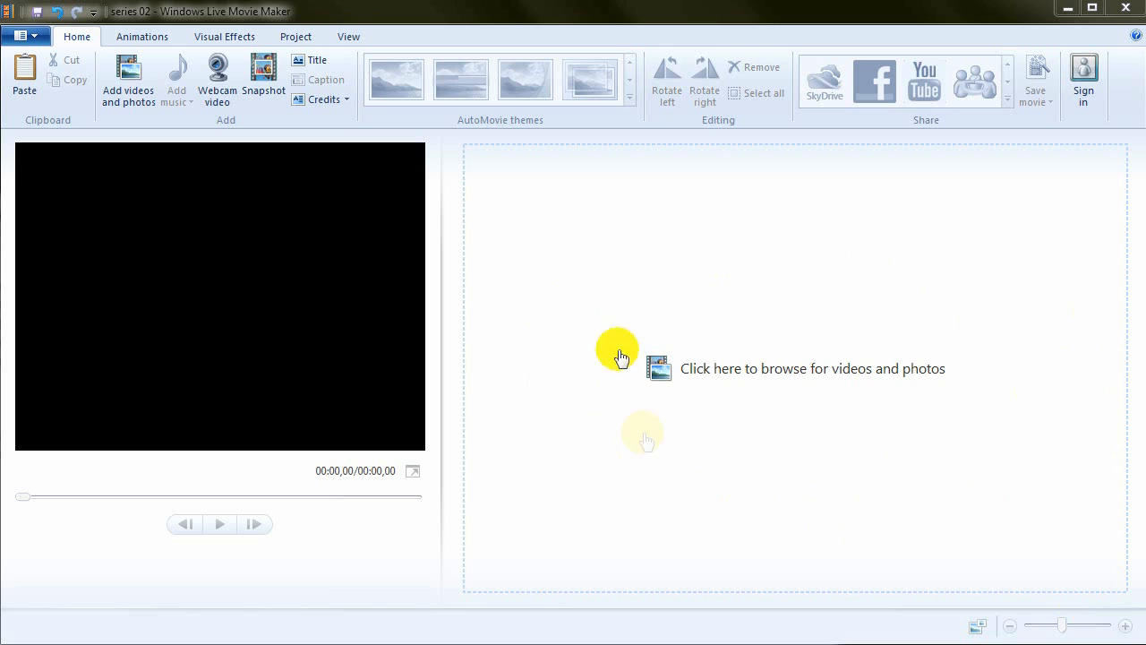
mouse_move(152, 230)
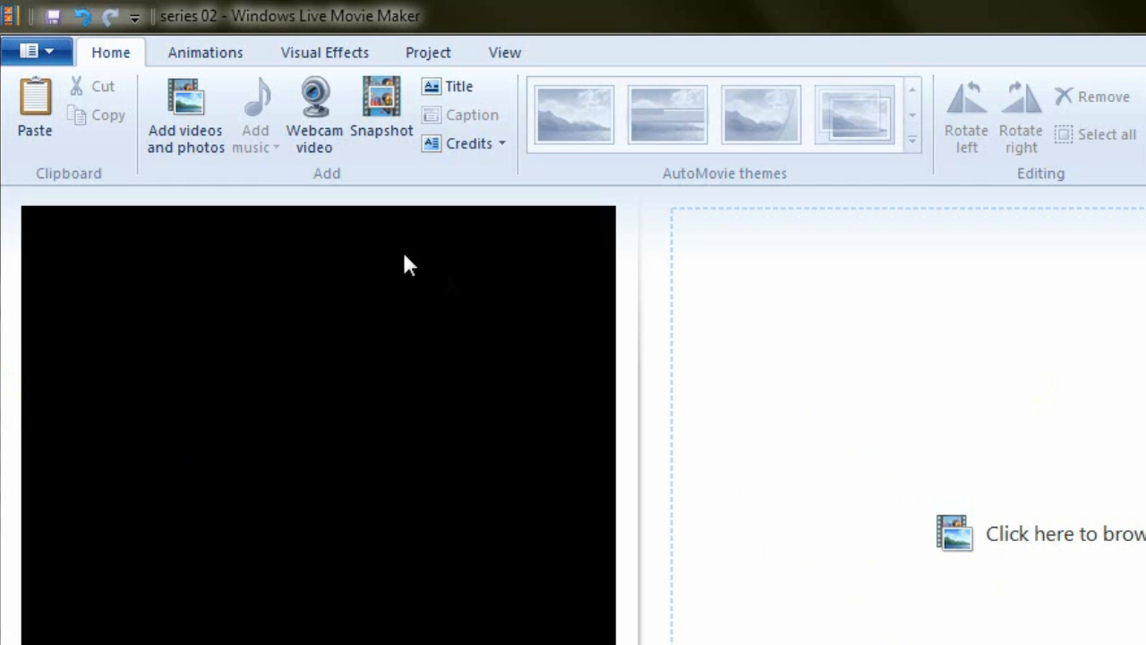
mouse_move(185, 112)
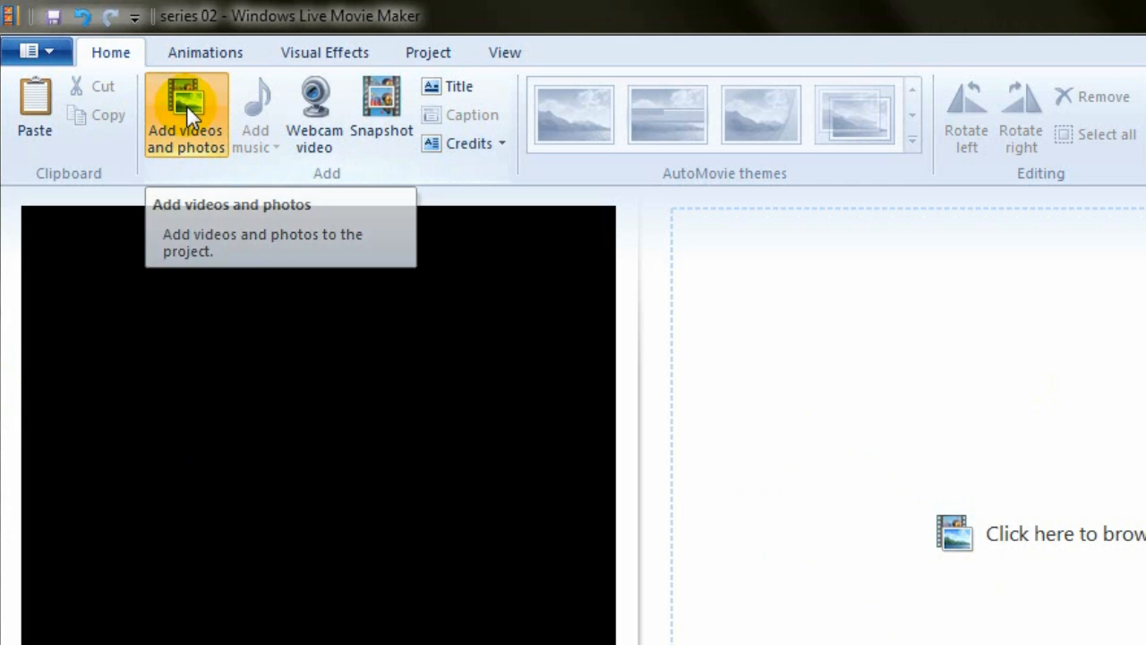
Import the stick-figure photos from the camtasia\dance folder and play the preview
click(185, 116)
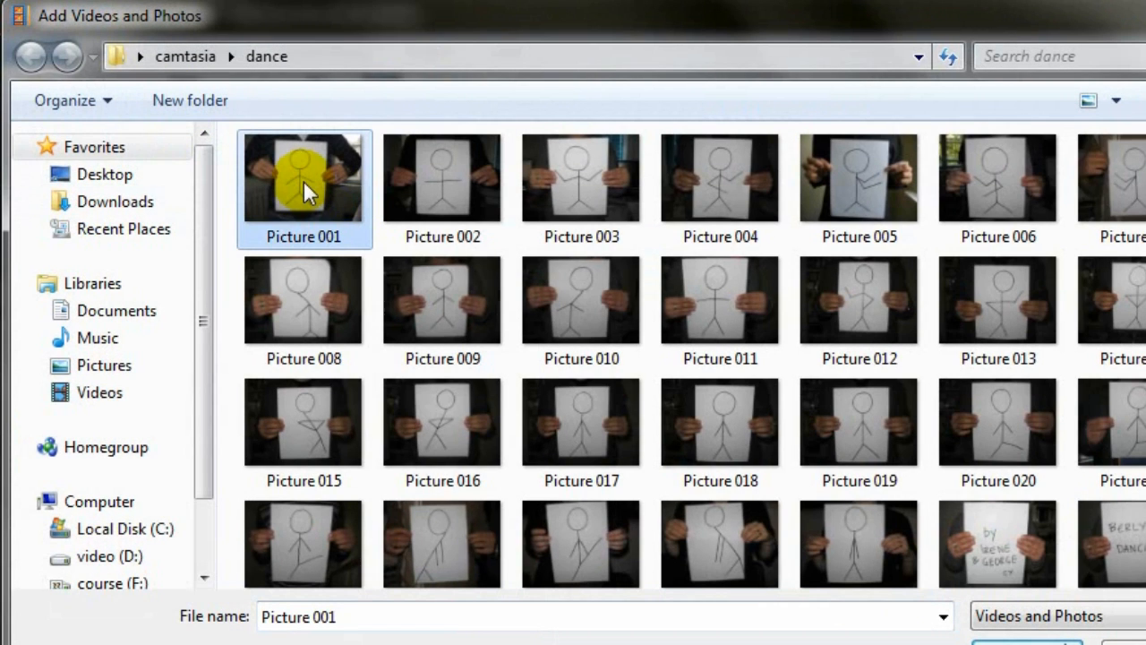
click(581, 300)
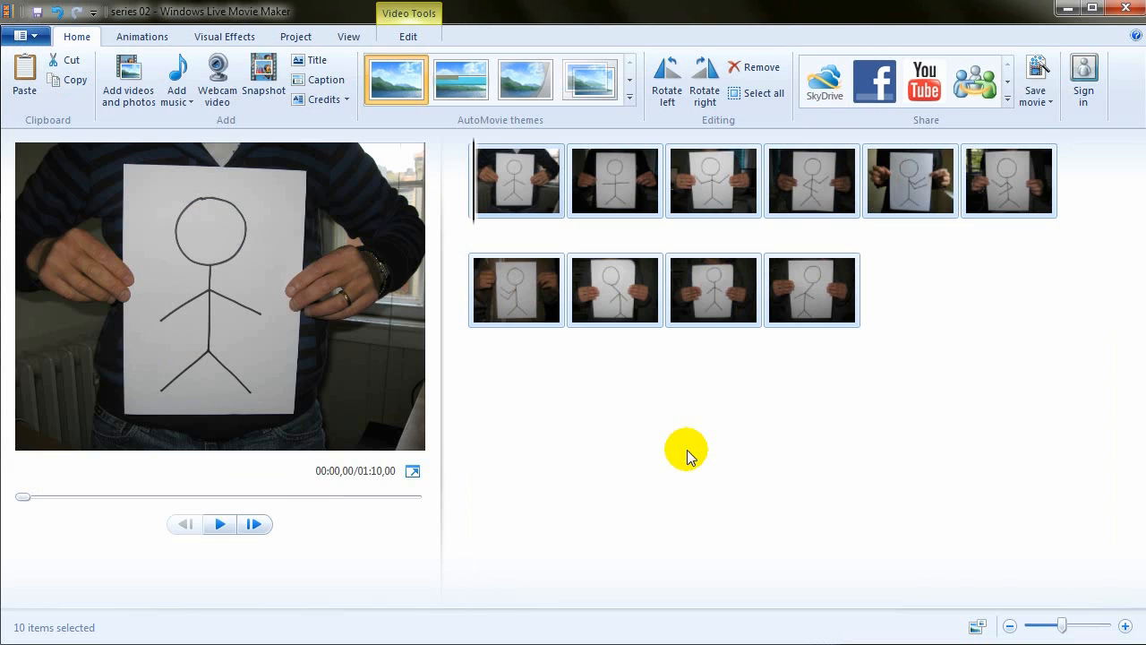
mouse_move(1037, 408)
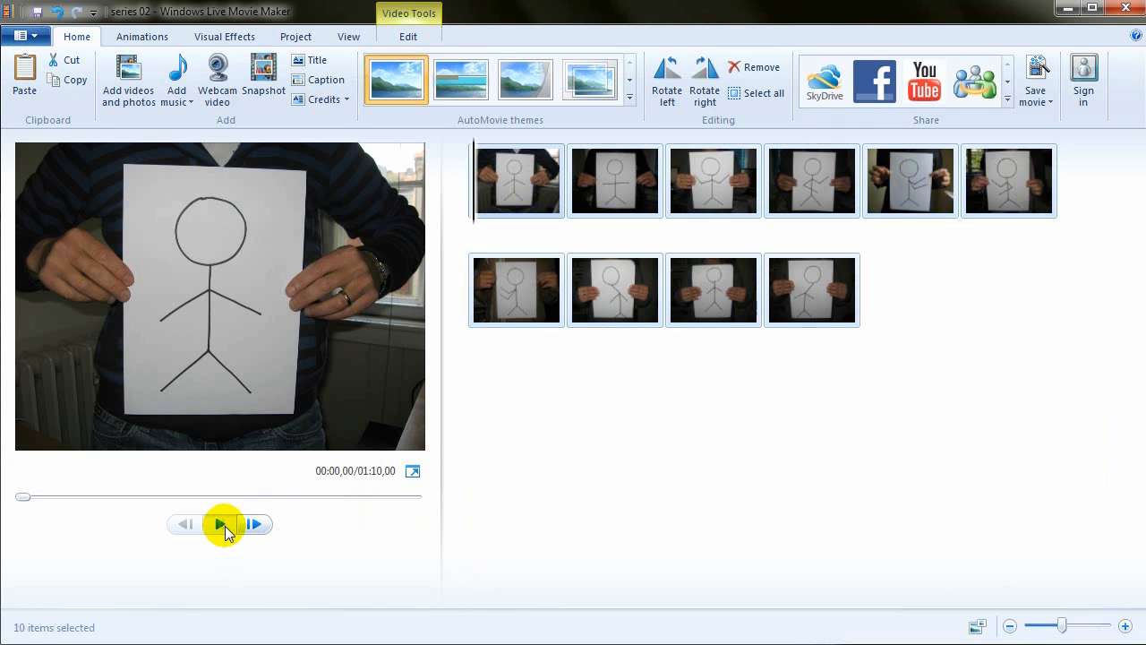
click(219, 524)
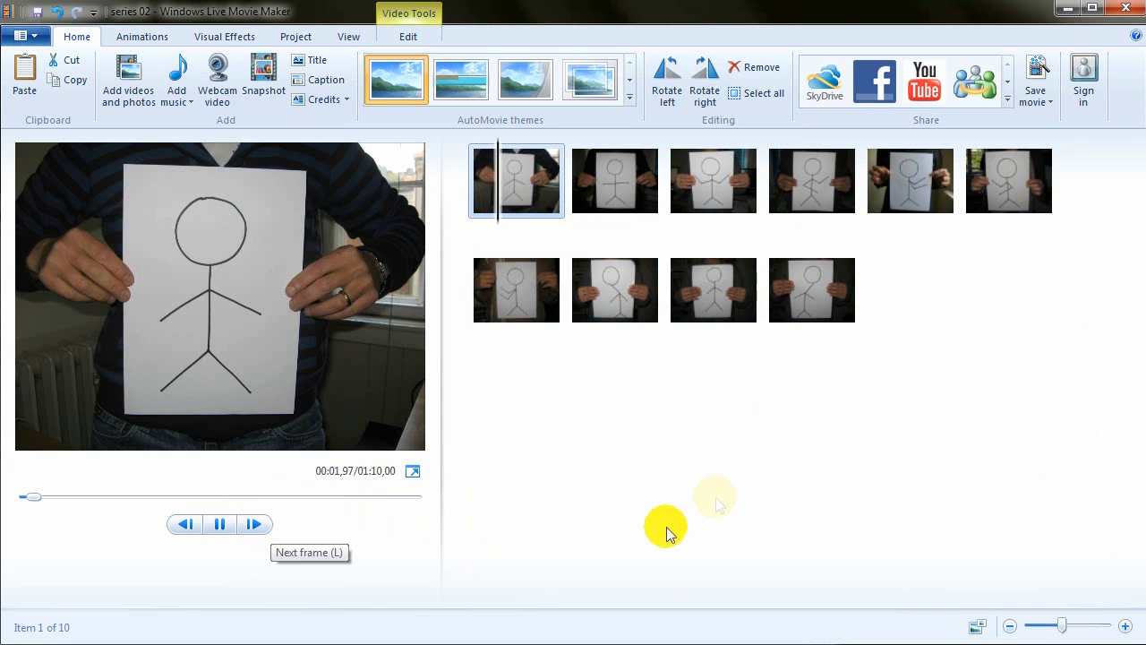
mouse_move(564, 268)
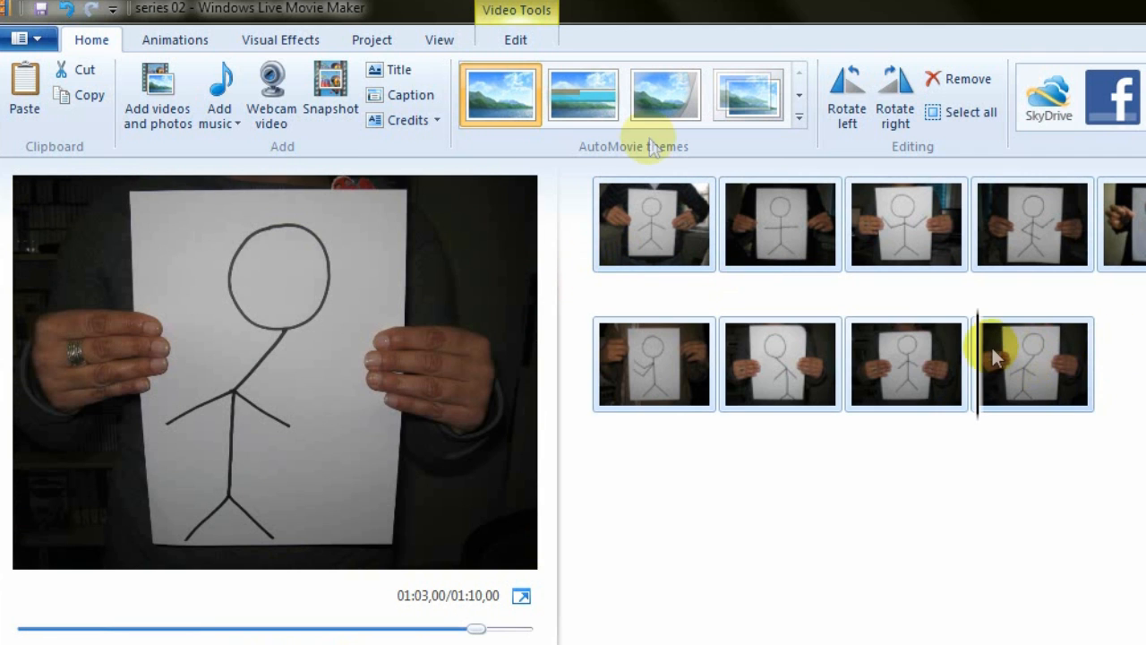
Set the selected photos' duration to 0.2 seconds each
click(515, 39)
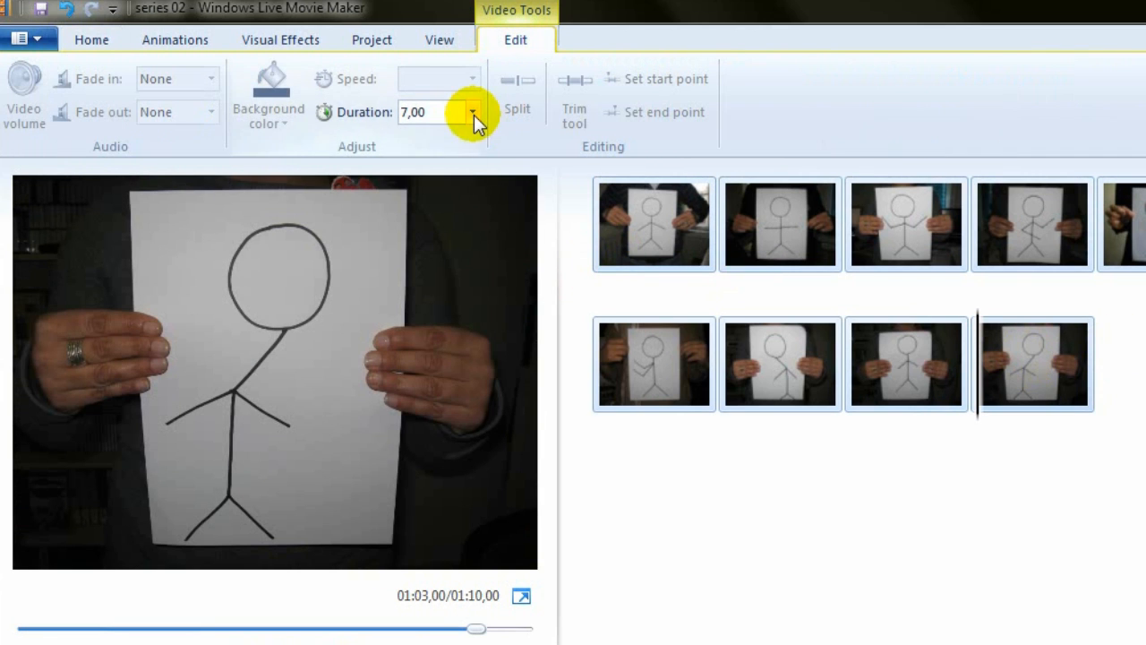
click(472, 112)
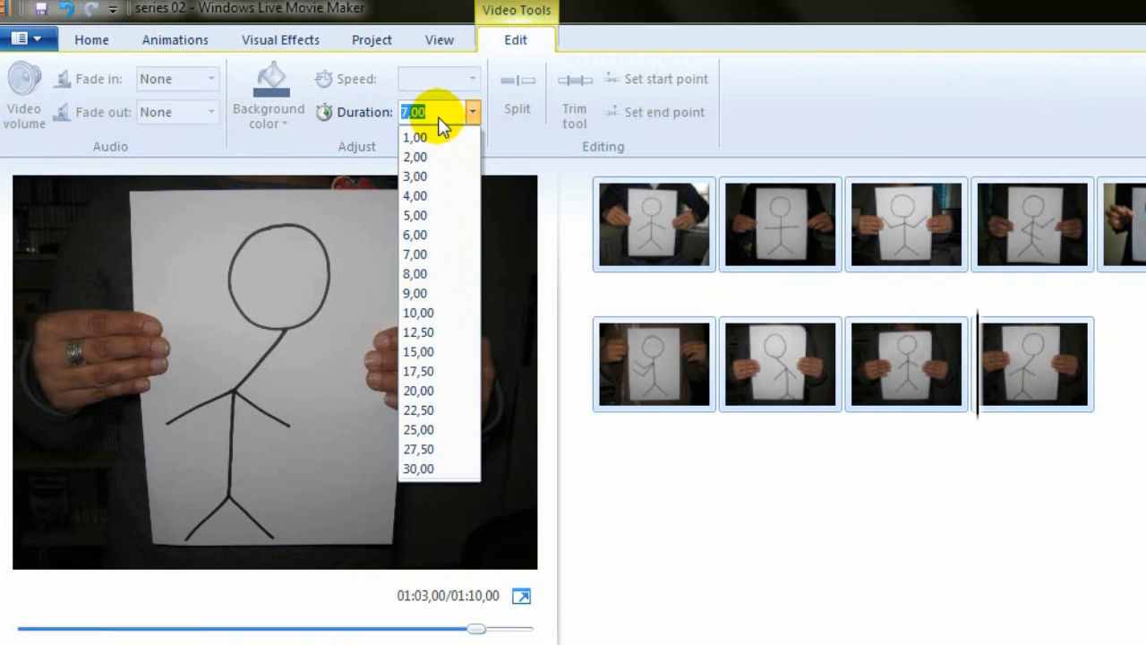
text(0,2)
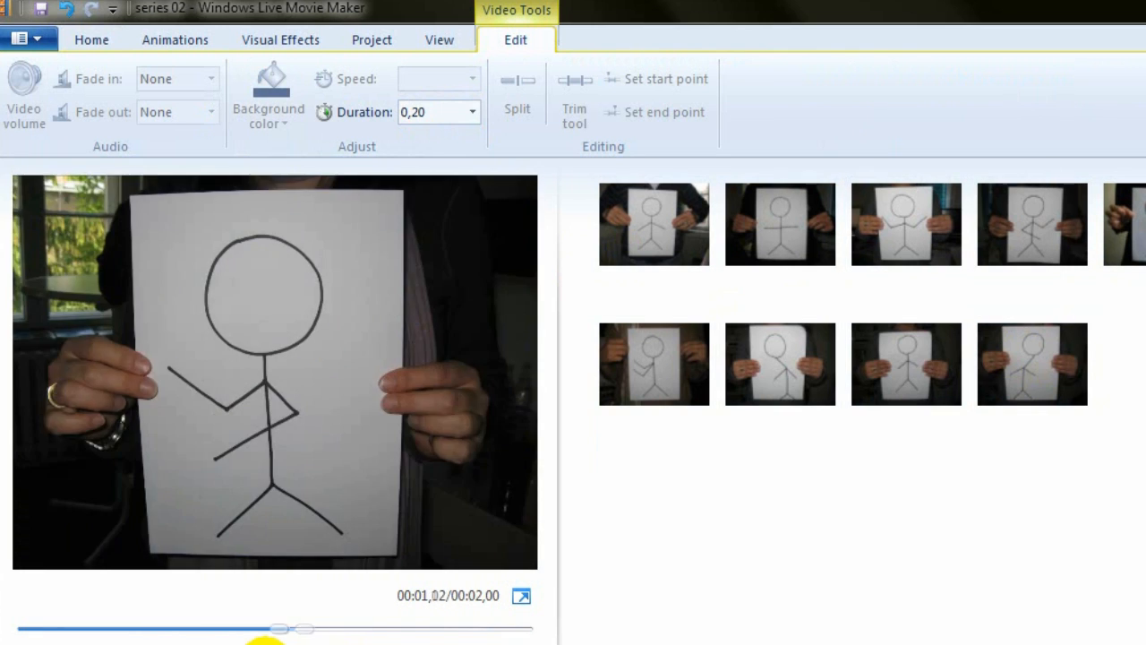
Replay and seek through the shortened eight-second photo sequence
click(1032, 363)
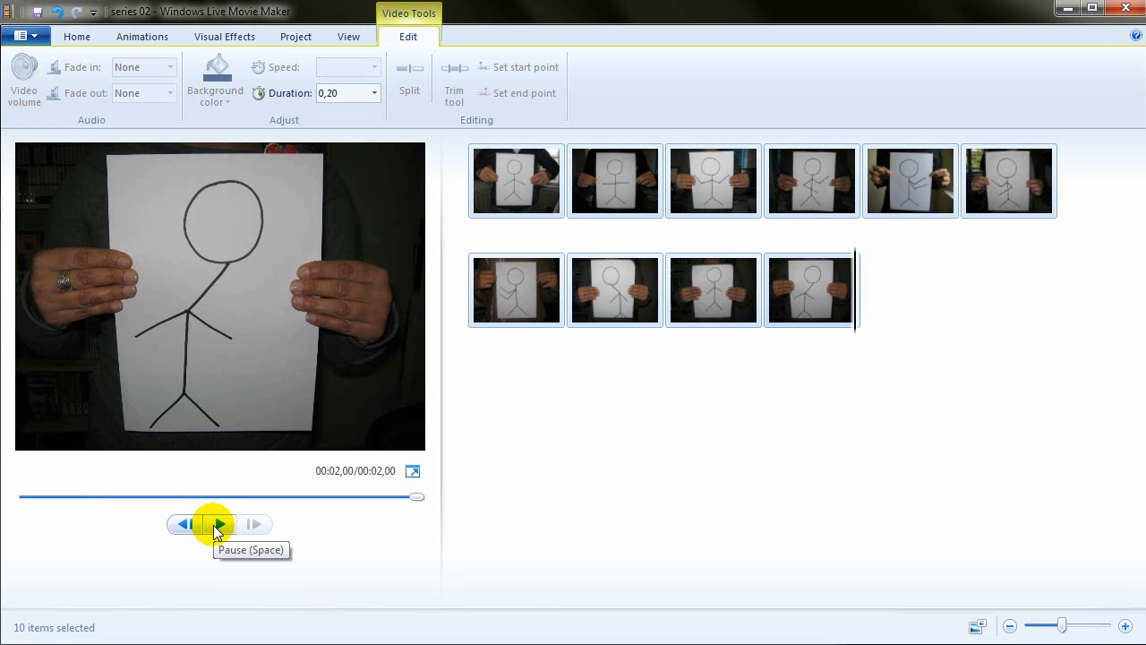
click(215, 524)
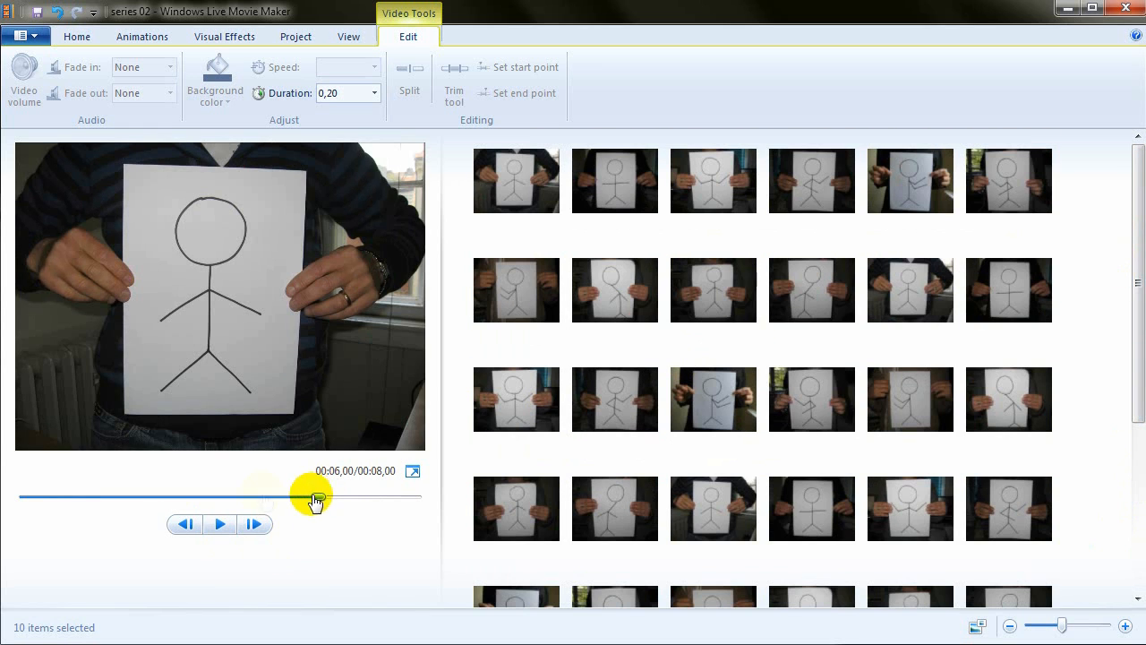
click(516, 180)
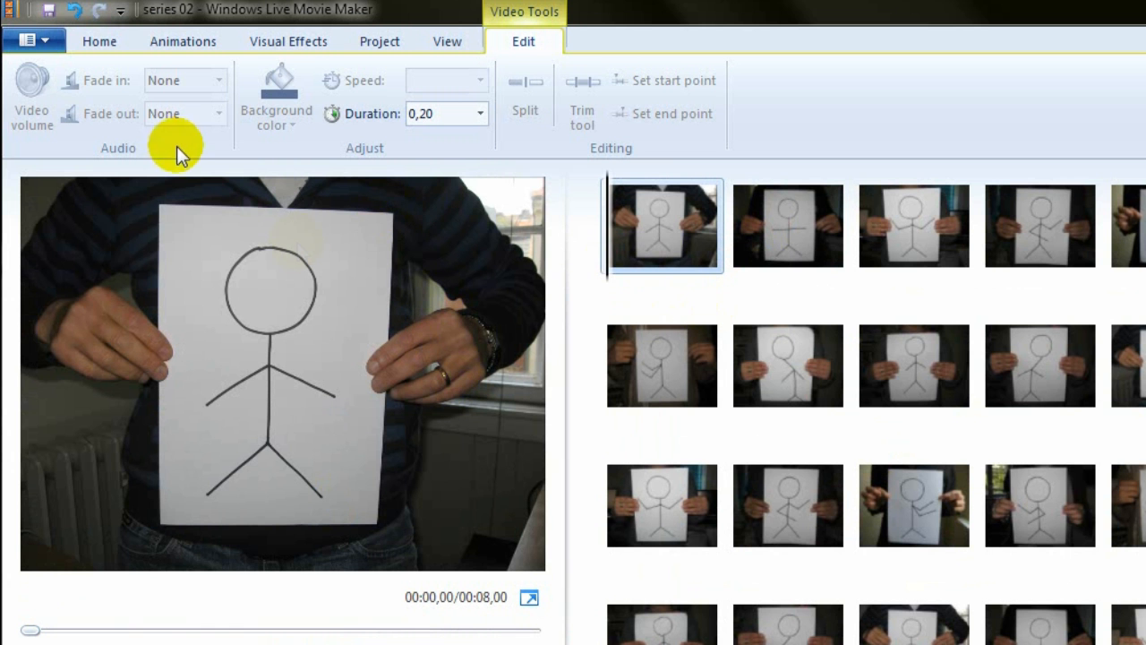
Make the opening title read 'hello.' at font size 120 with Zoom in - small effect
click(99, 41)
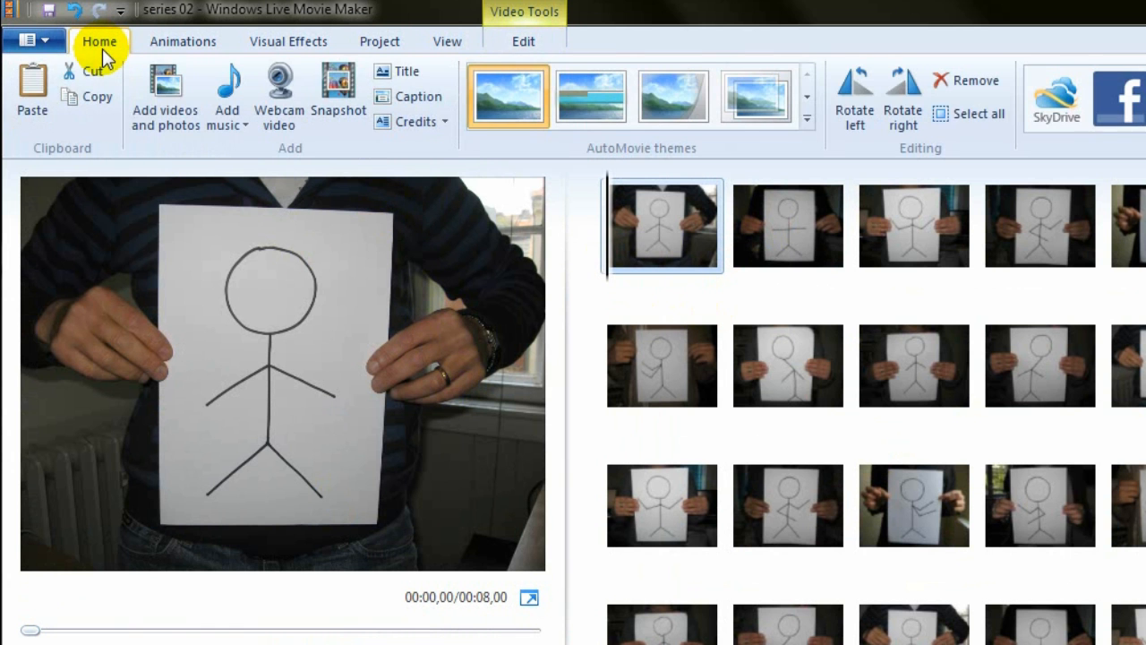
mouse_move(408, 126)
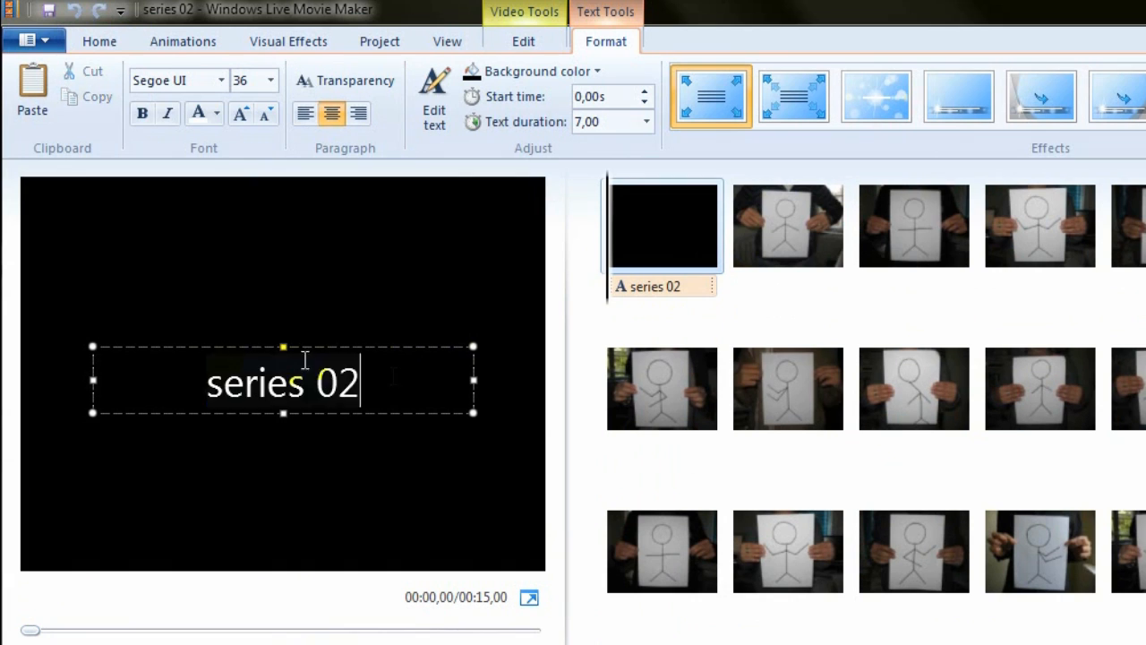
text(hel)
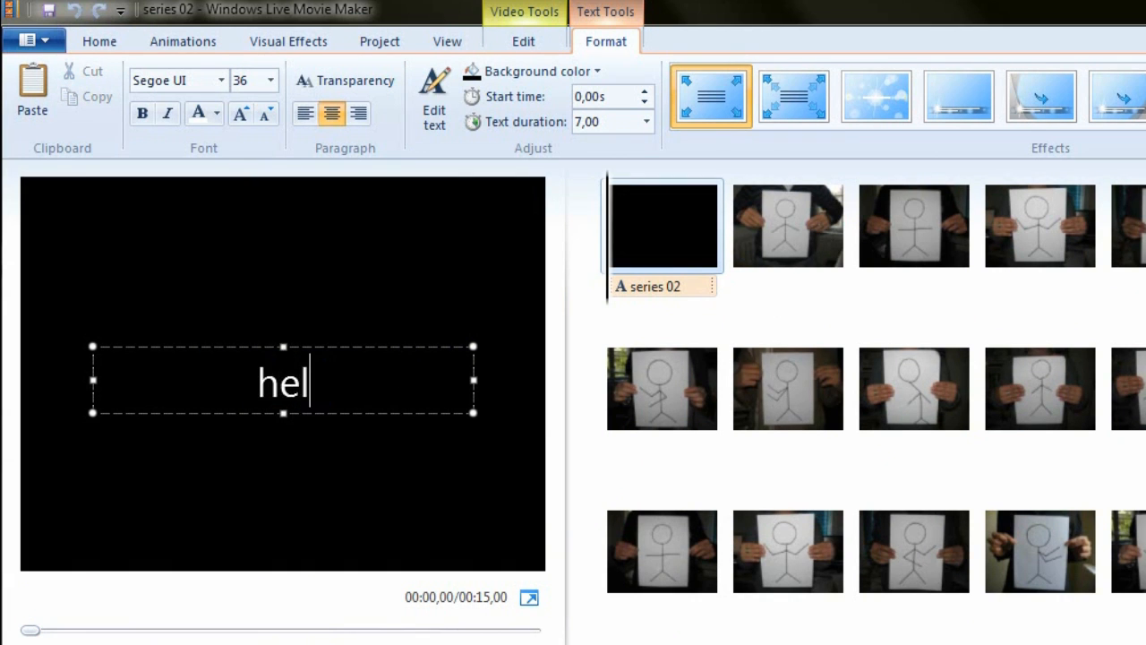
text(lo)
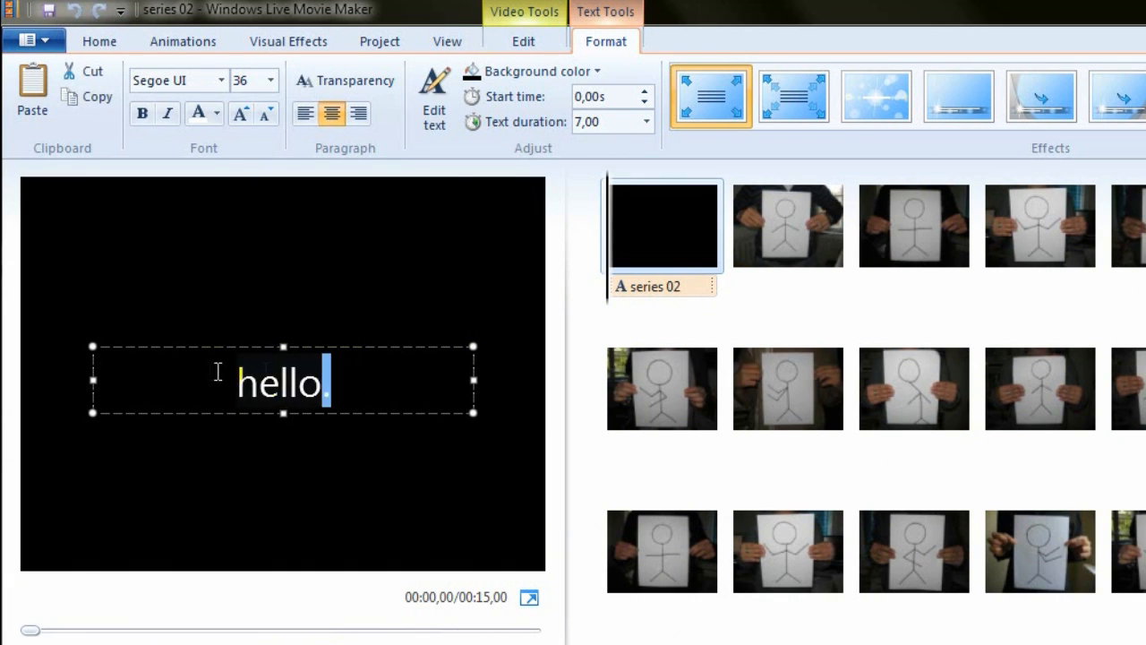
click(271, 81)
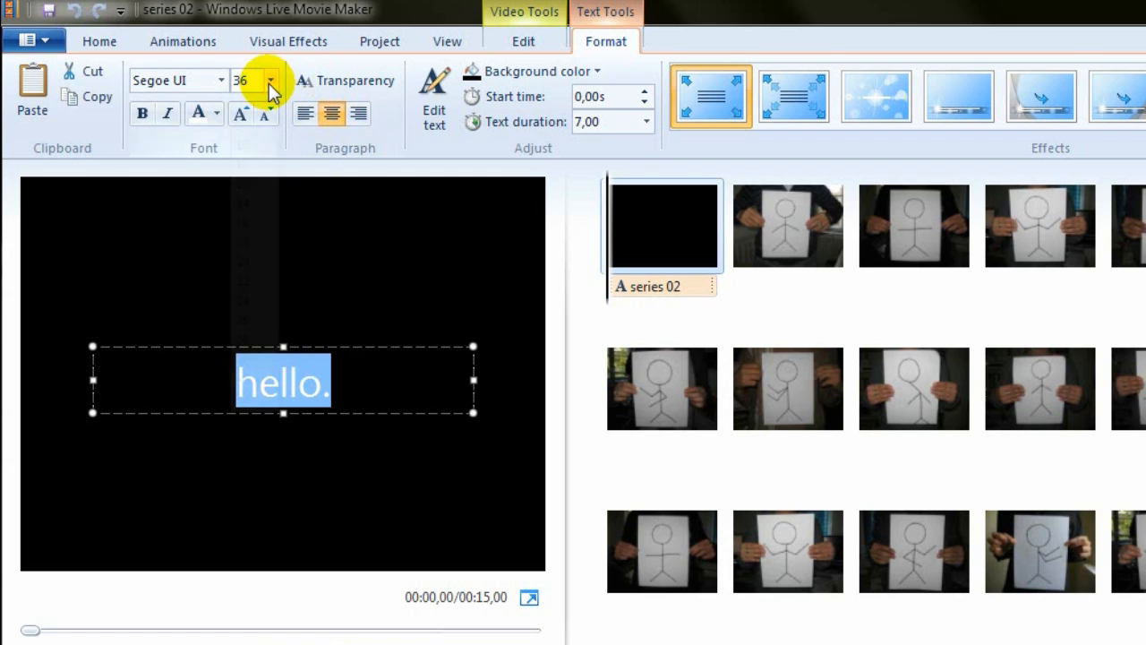
click(270, 80)
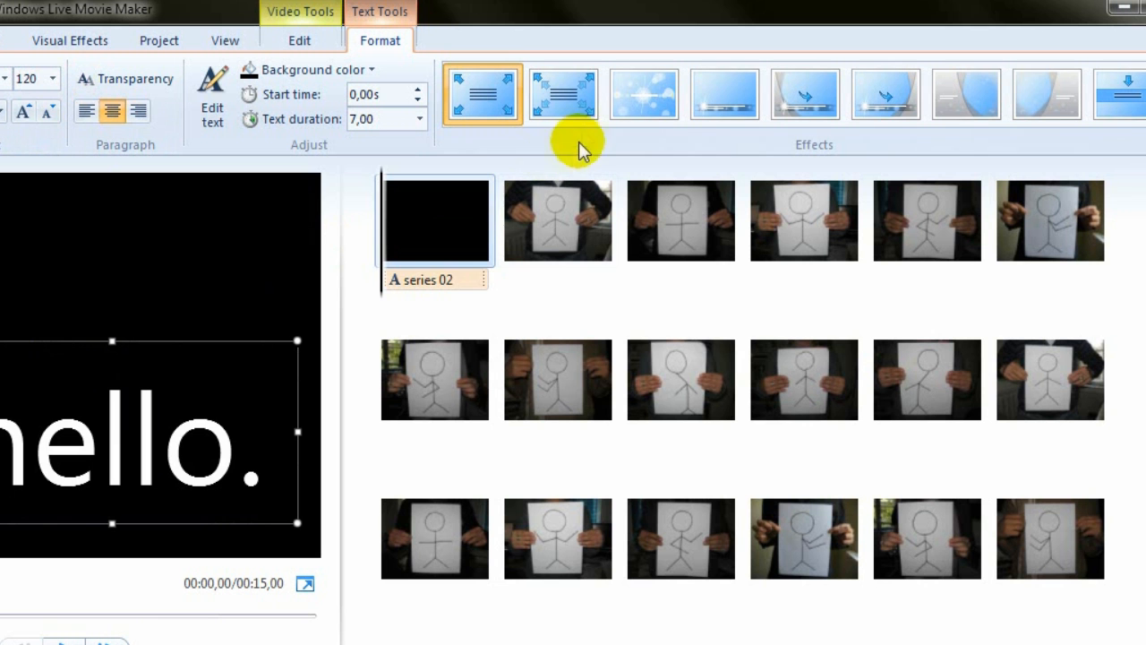
click(643, 93)
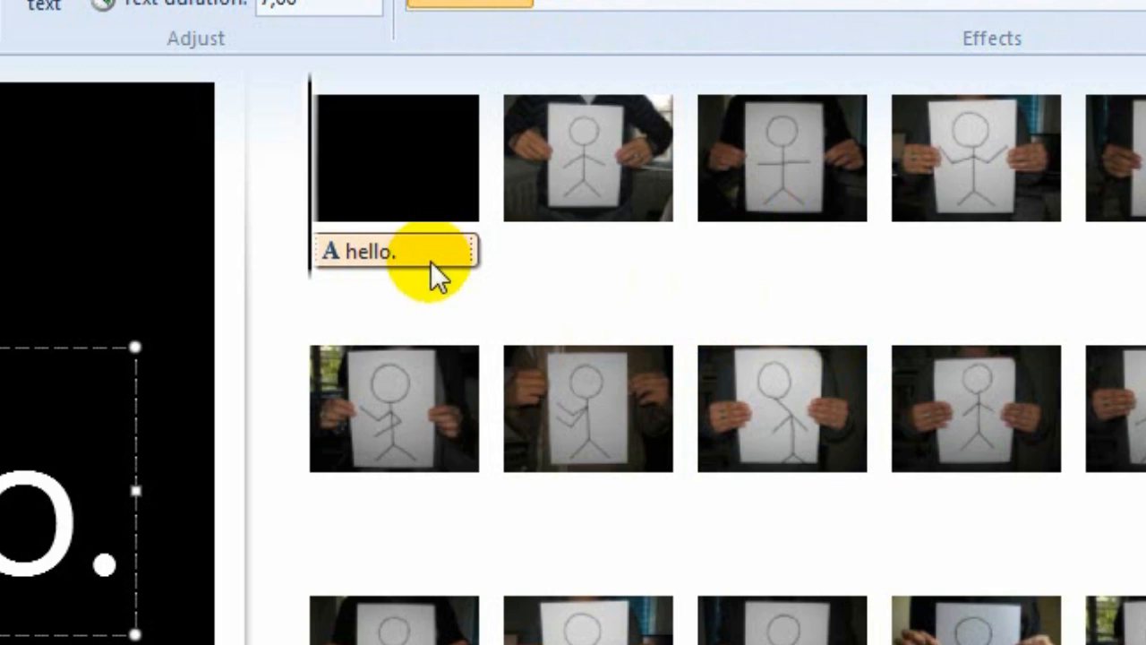
mouse_move(461, 264)
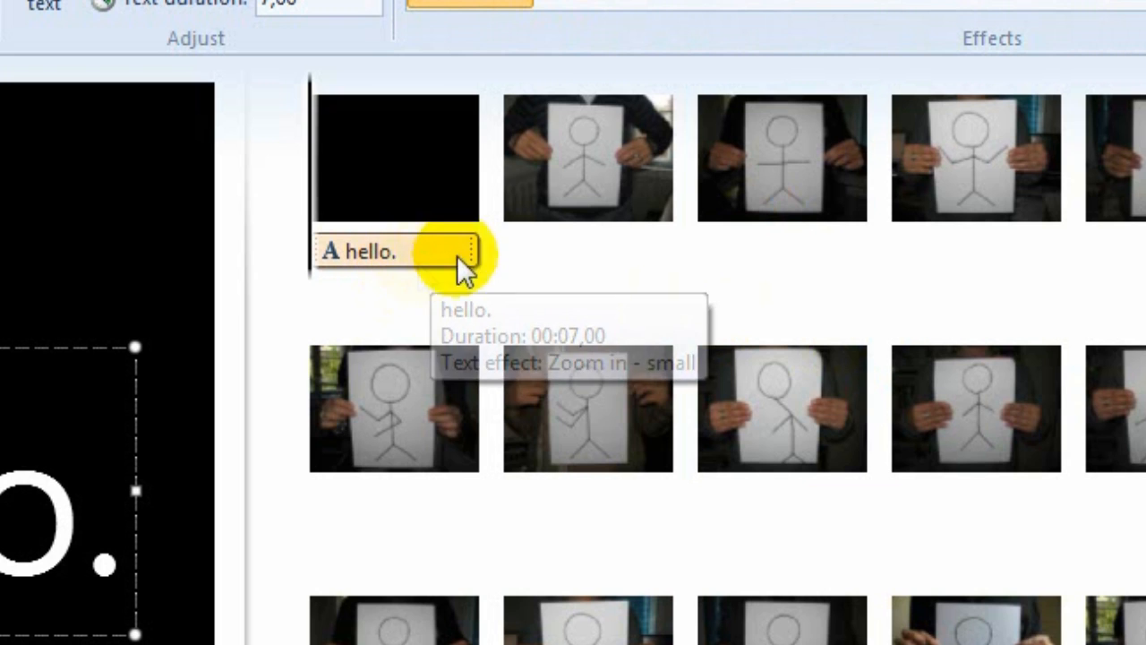
mouse_move(430, 259)
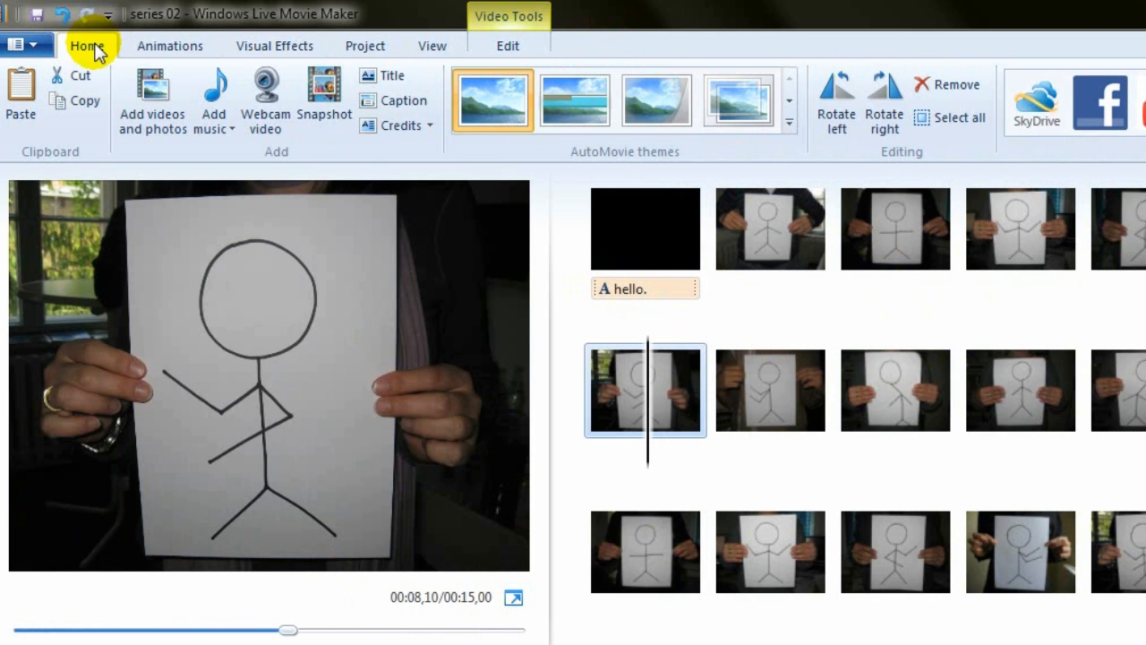
Add the song '03 - hello' by softspace as the movie's background music
click(214, 98)
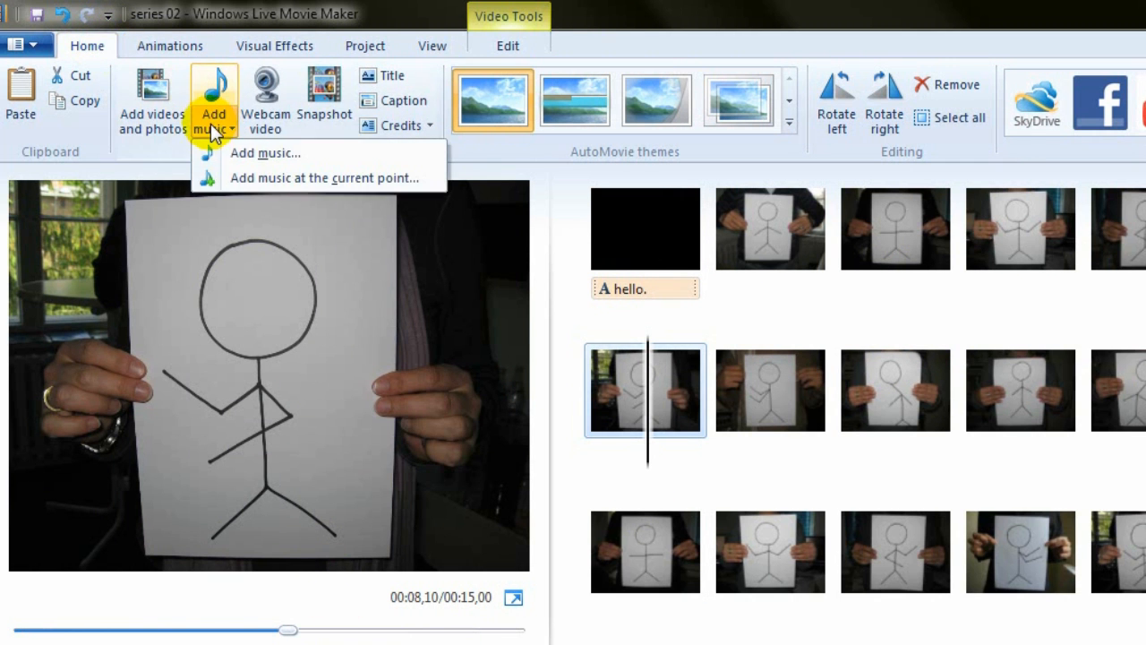
click(265, 152)
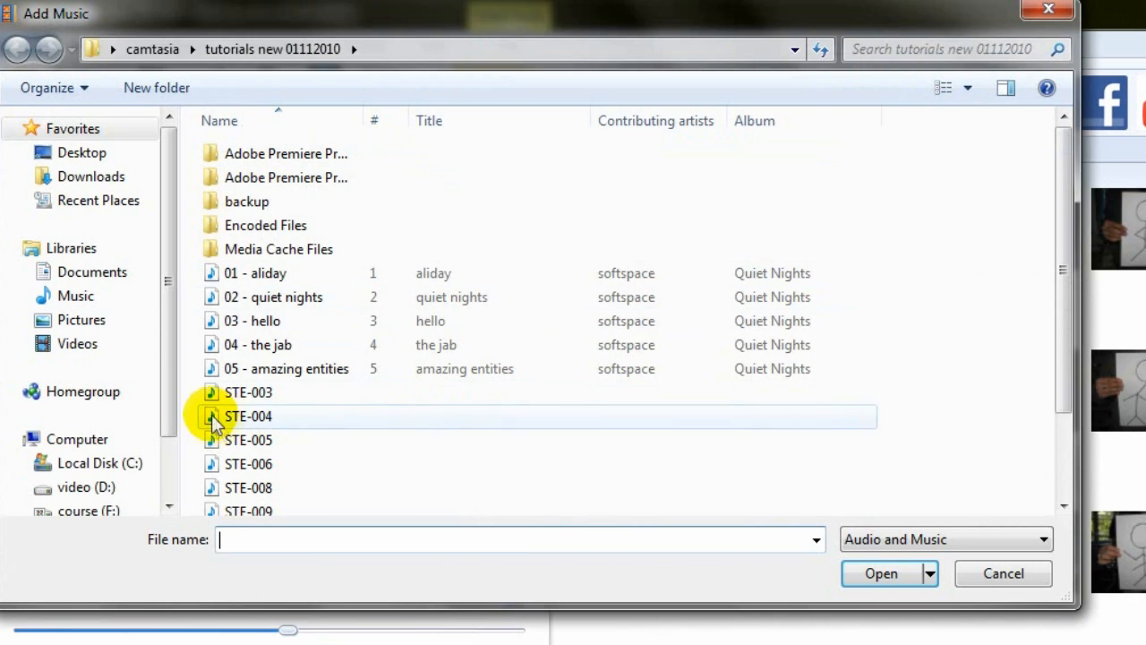
click(252, 321)
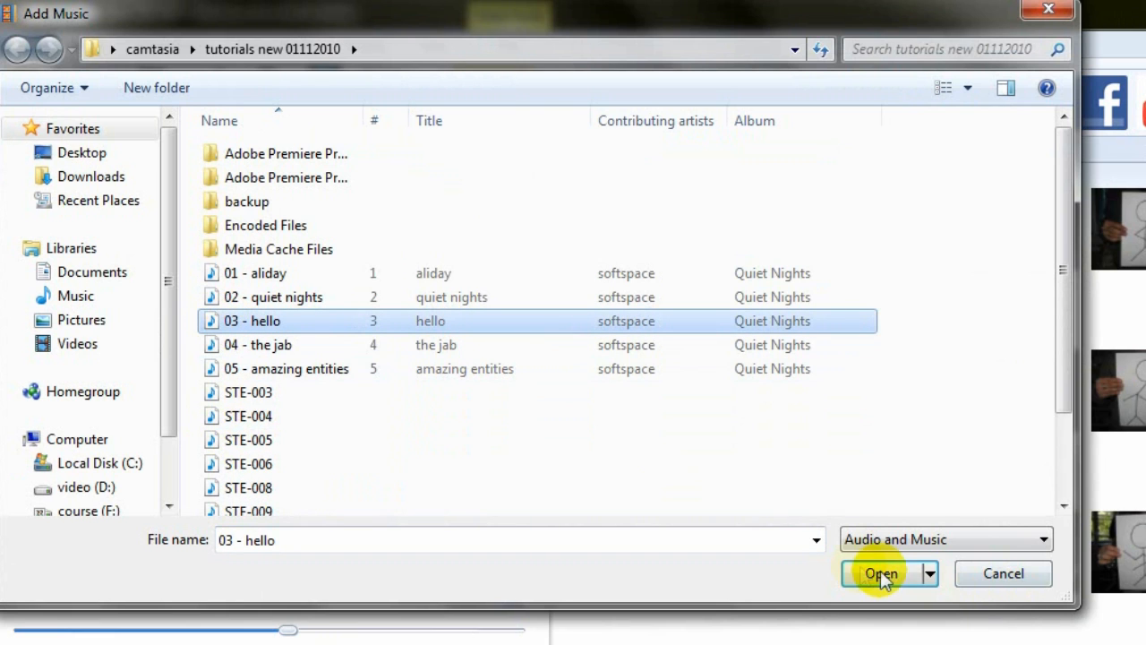
click(881, 573)
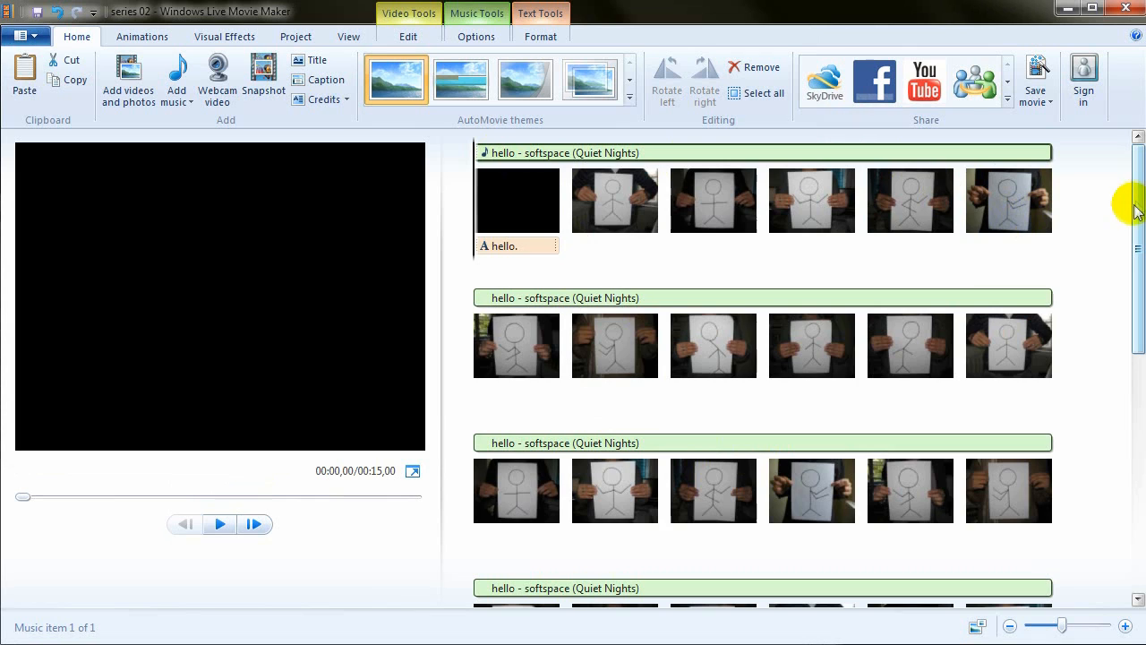
scroll(down, 3)
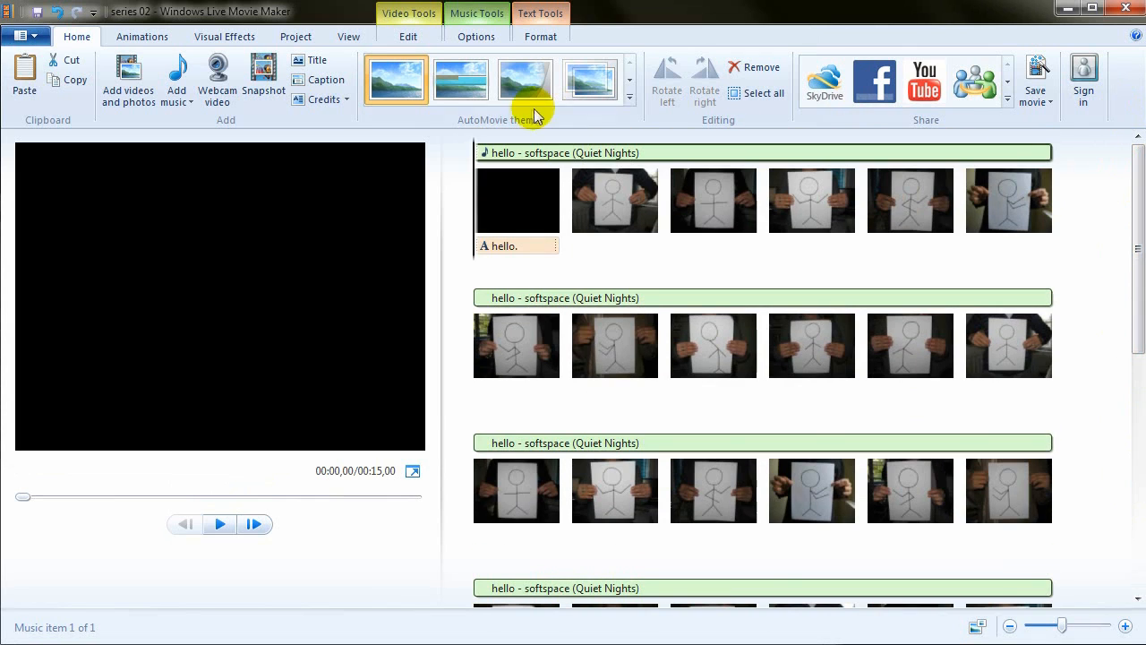
Set the music track's start point to 5.00 s, then return to Home
click(477, 13)
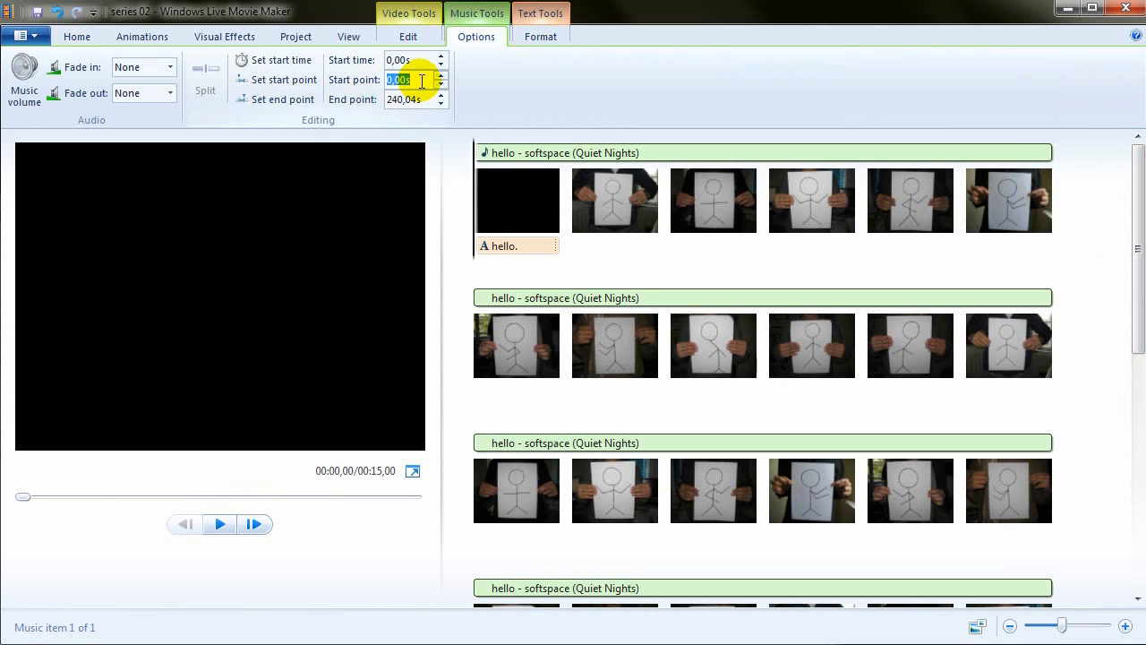
text(5)
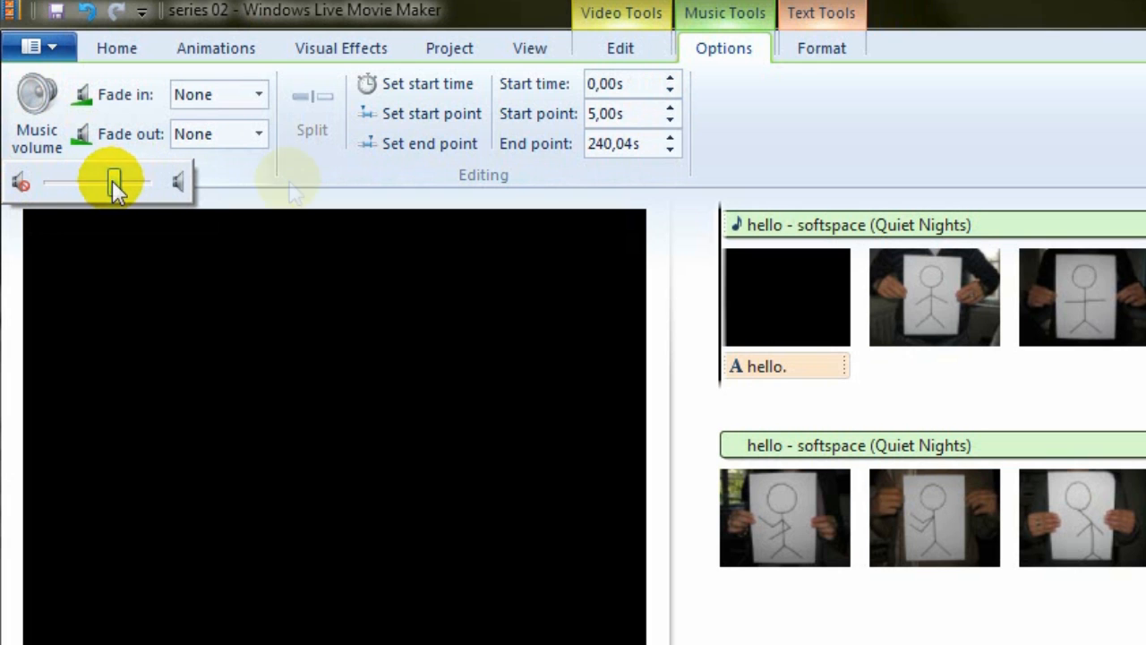
click(78, 37)
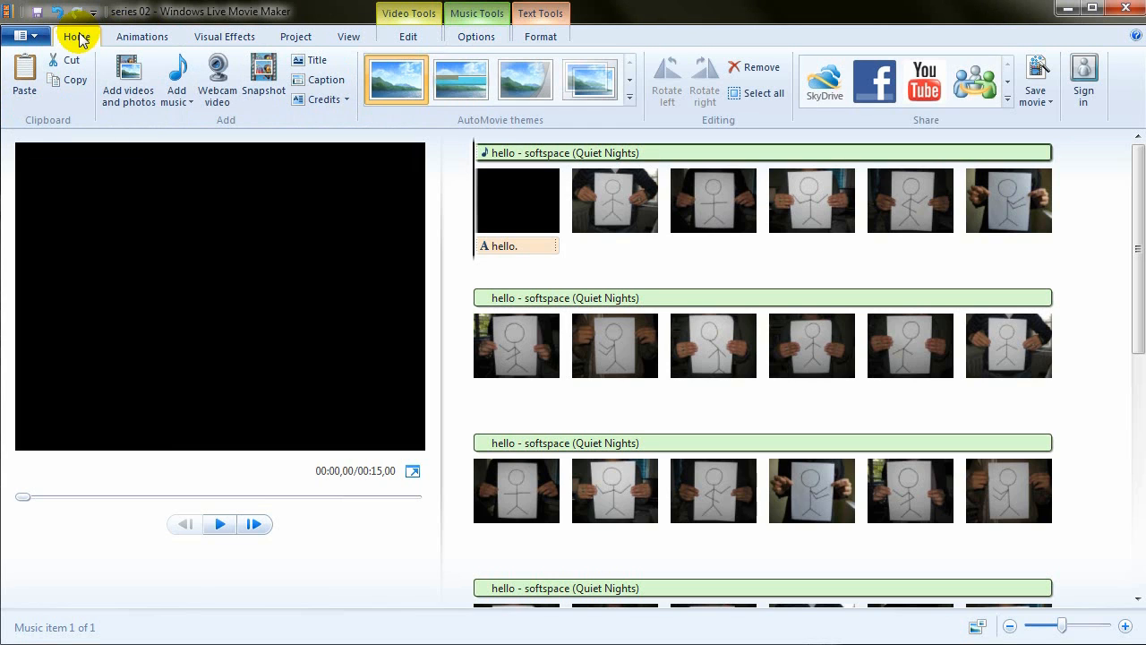
click(220, 524)
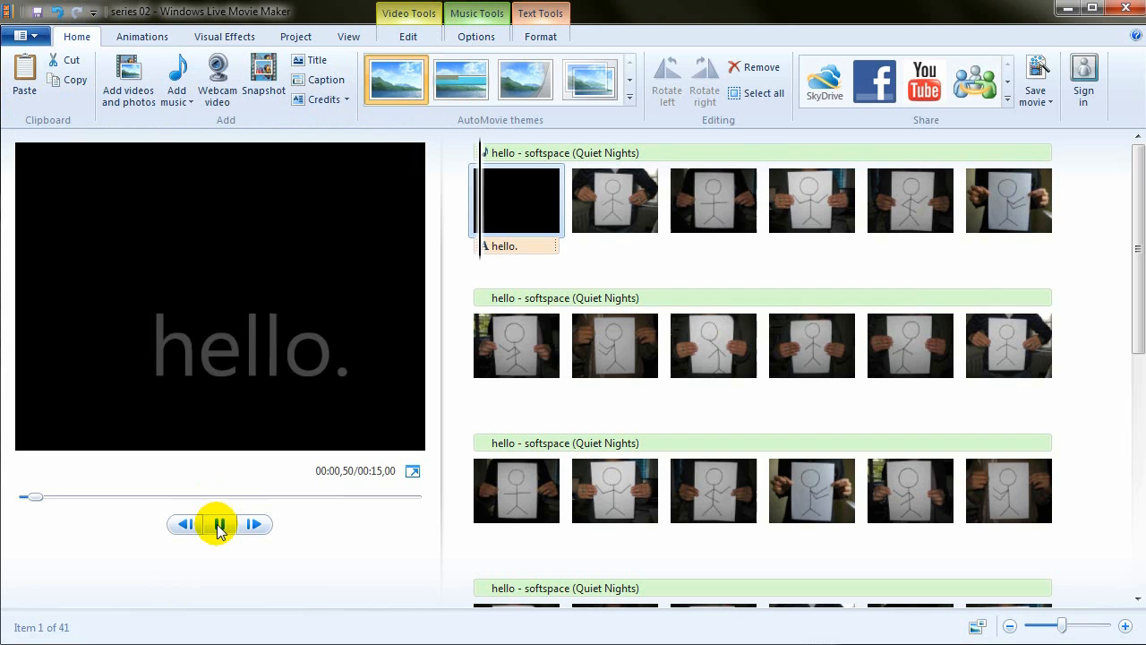
click(220, 523)
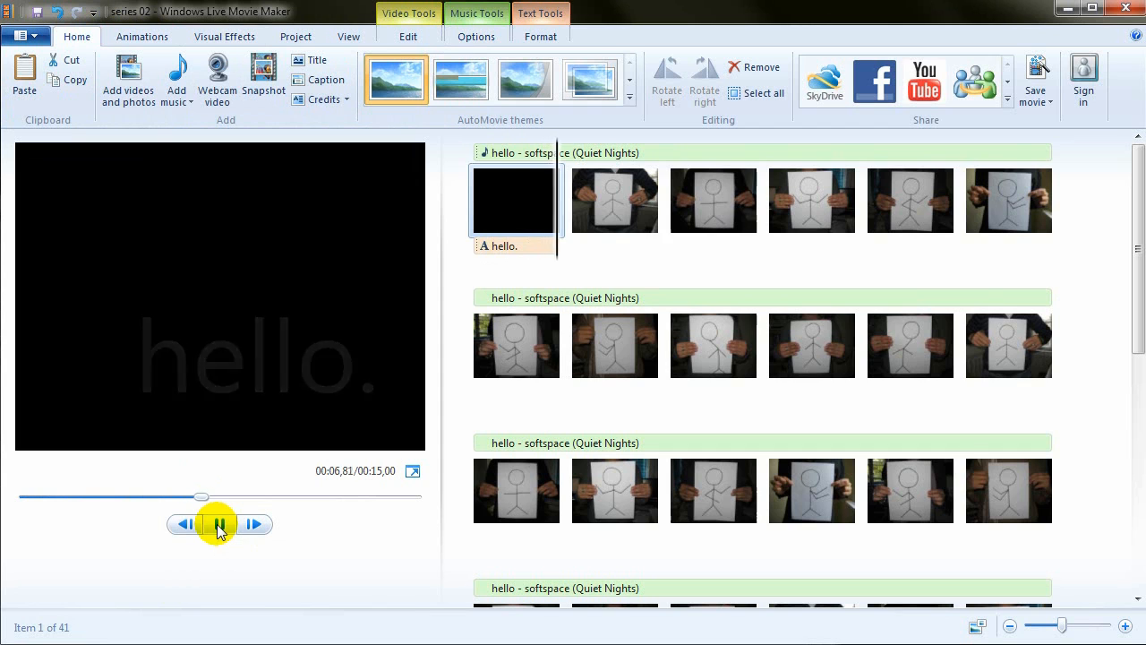
click(219, 524)
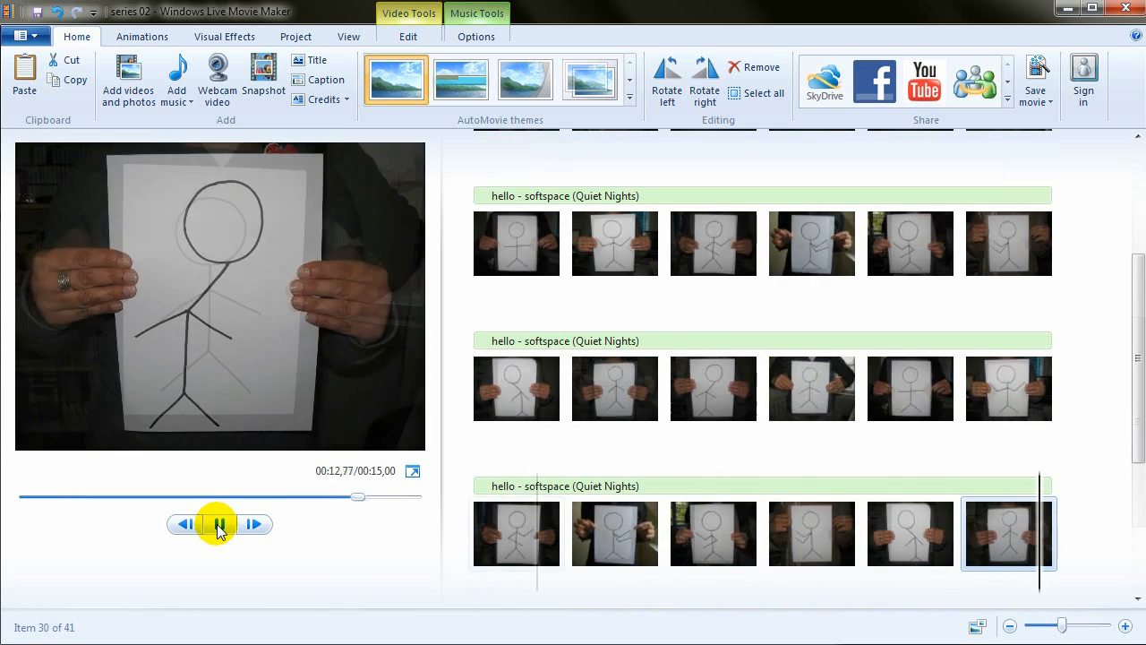
click(220, 524)
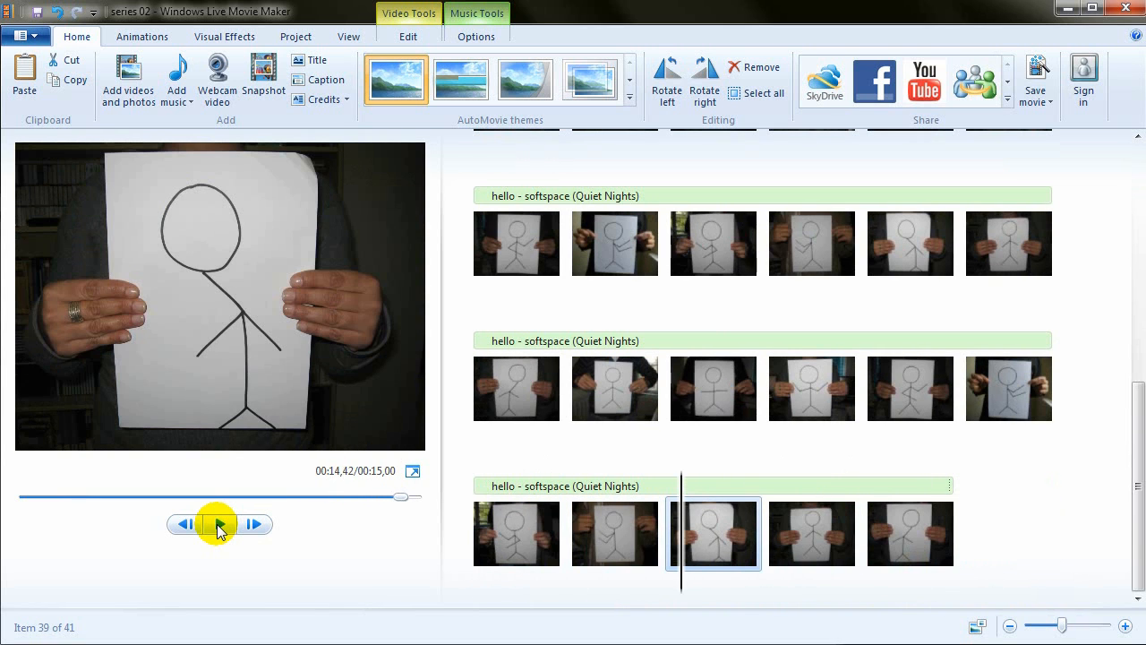